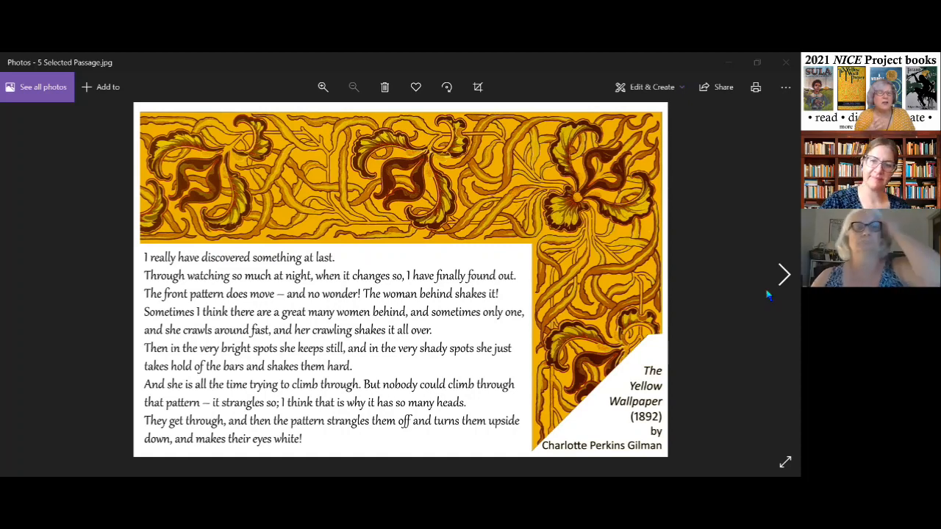
mouse_move(744, 326)
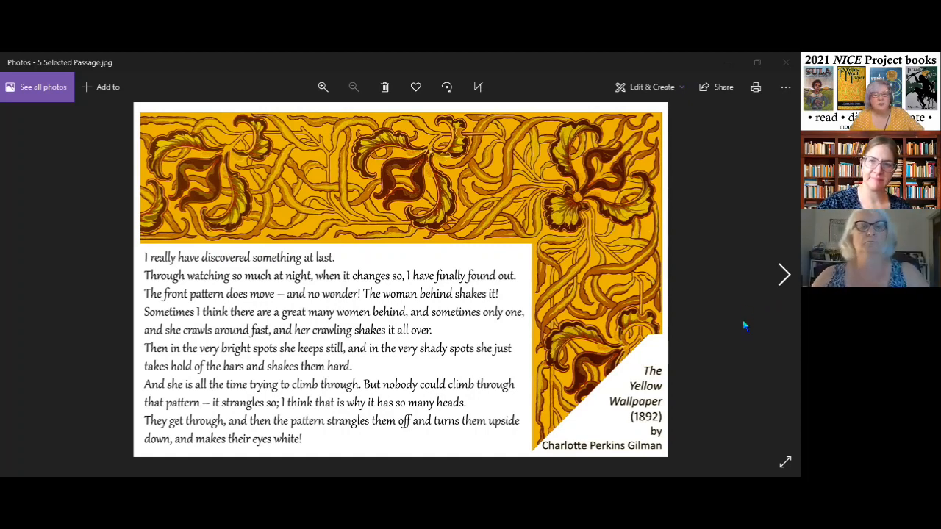
mouse_move(409, 424)
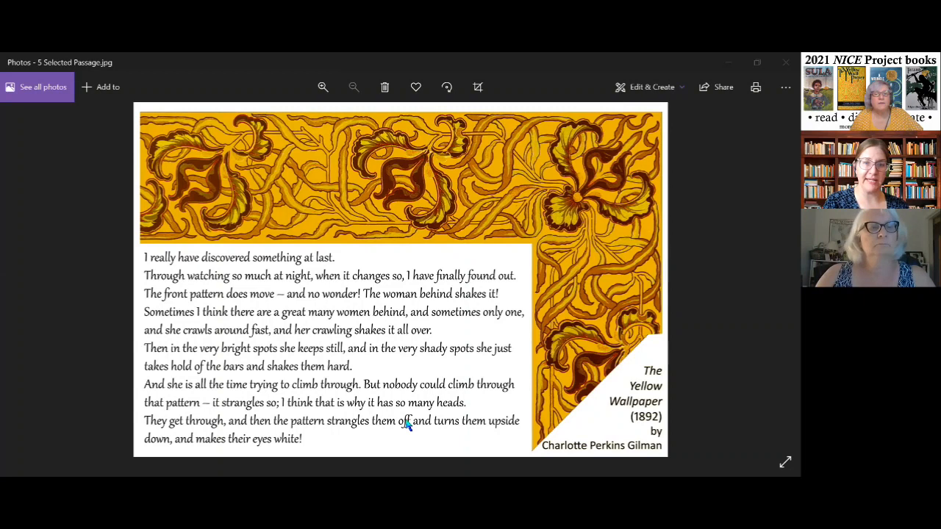
mouse_move(434, 408)
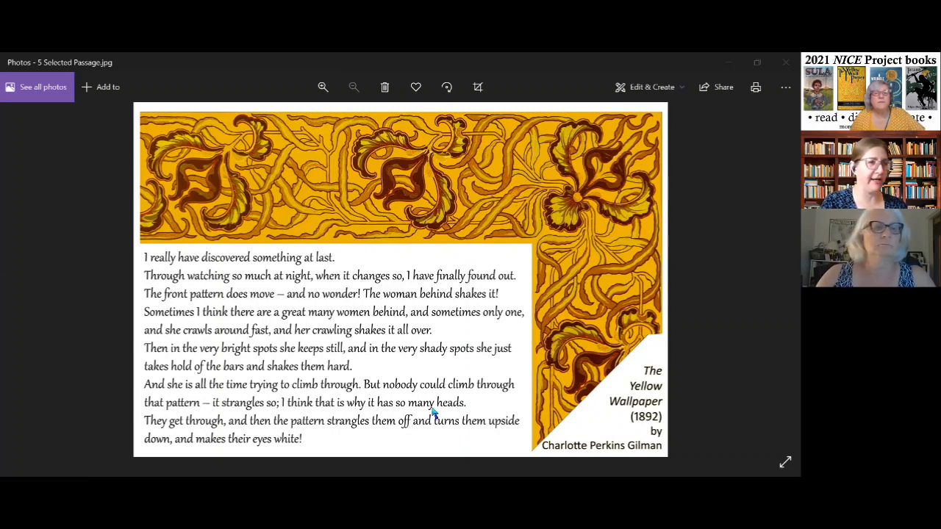